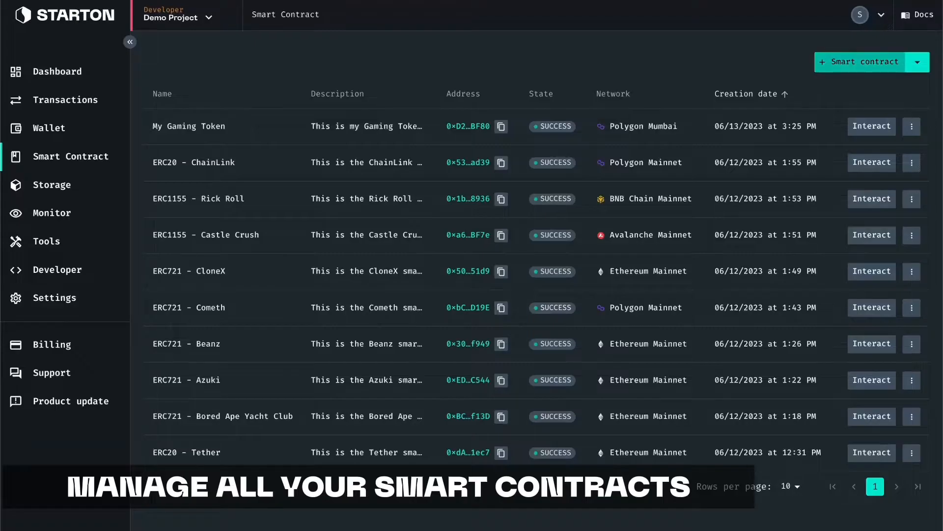
# - Start a new smart contract with Deploy with Template and browse the audited template gallery
pyautogui.click(864, 61)
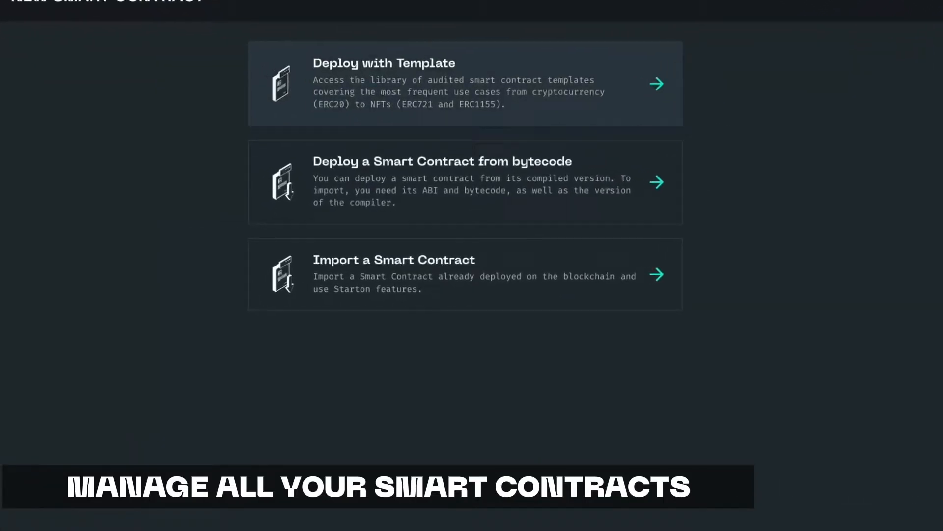
pyautogui.click(464, 83)
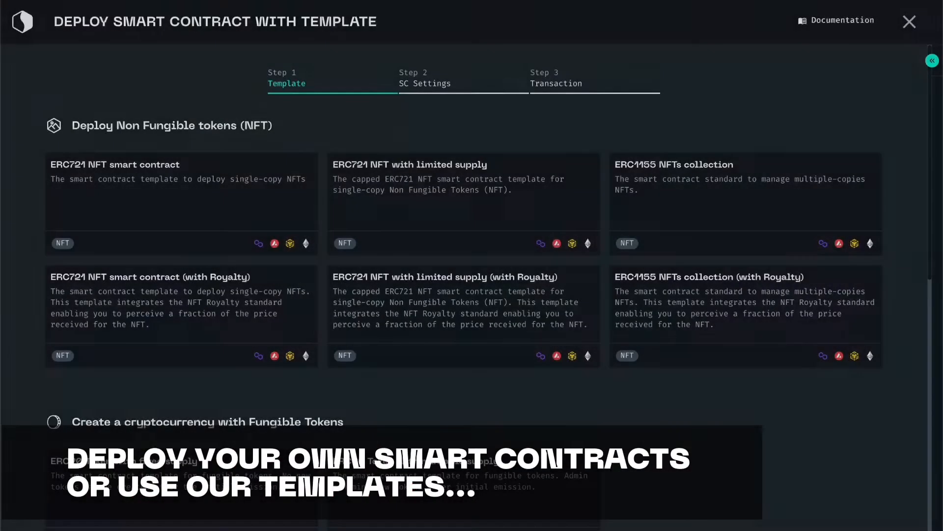
pyautogui.scroll(-3)
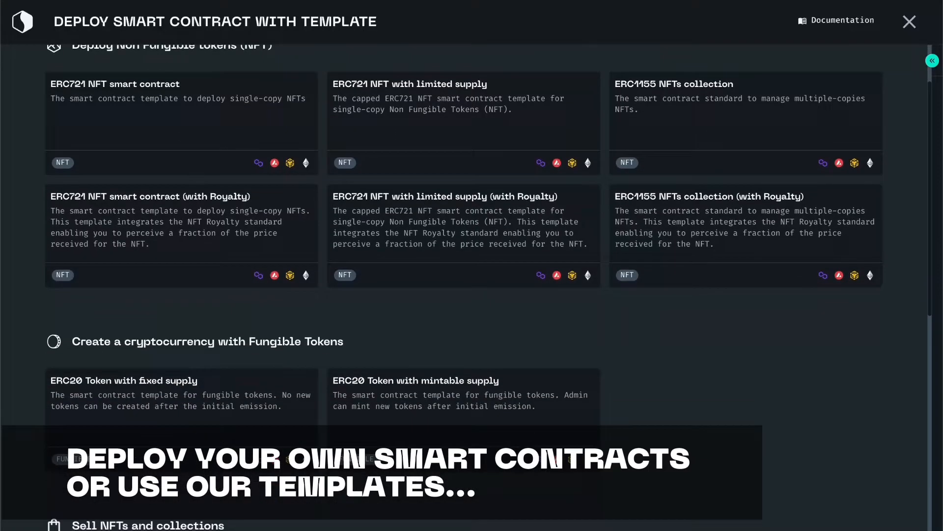
pyautogui.scroll(-3)
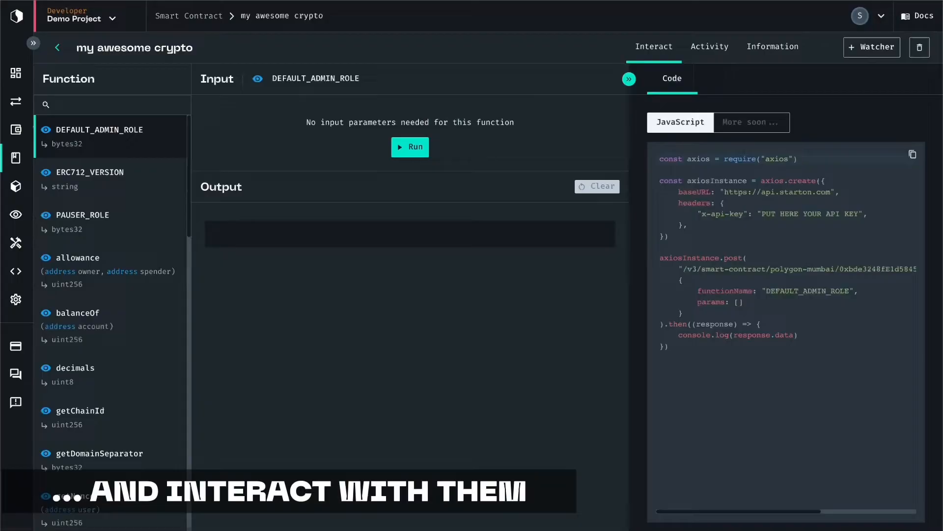
# - Run burn with 10 on my awesome crypto, upload all blockchain.jpg to IPFS, then open Monitor
pyautogui.scroll(-3)
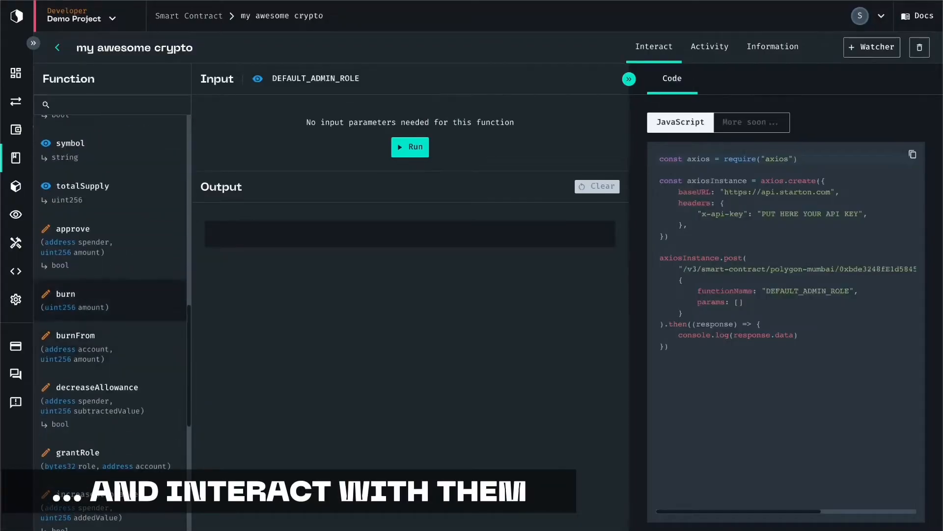
pyautogui.click(65, 294)
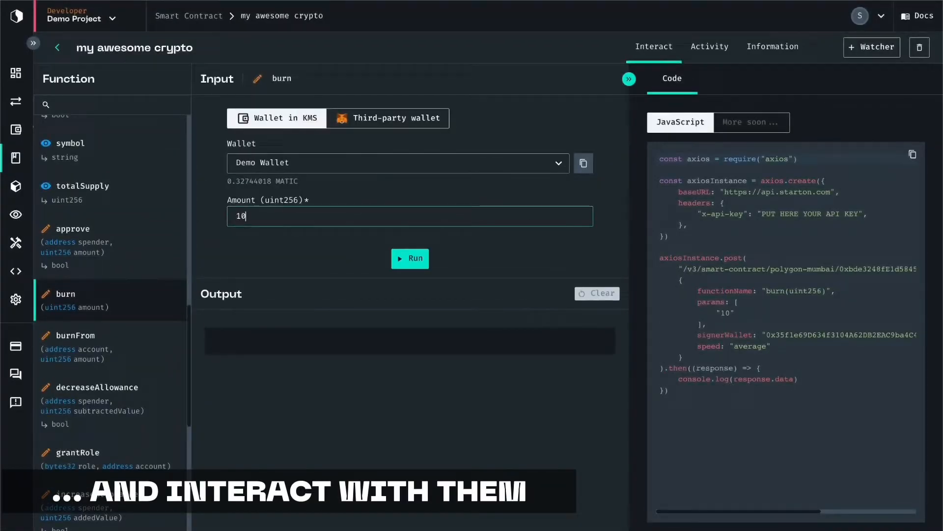
pyautogui.click(410, 259)
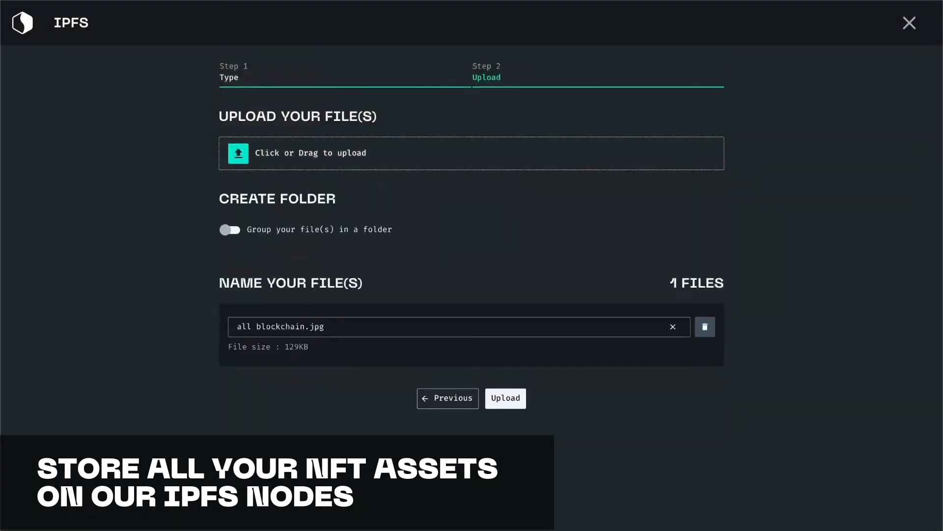
pyautogui.click(506, 398)
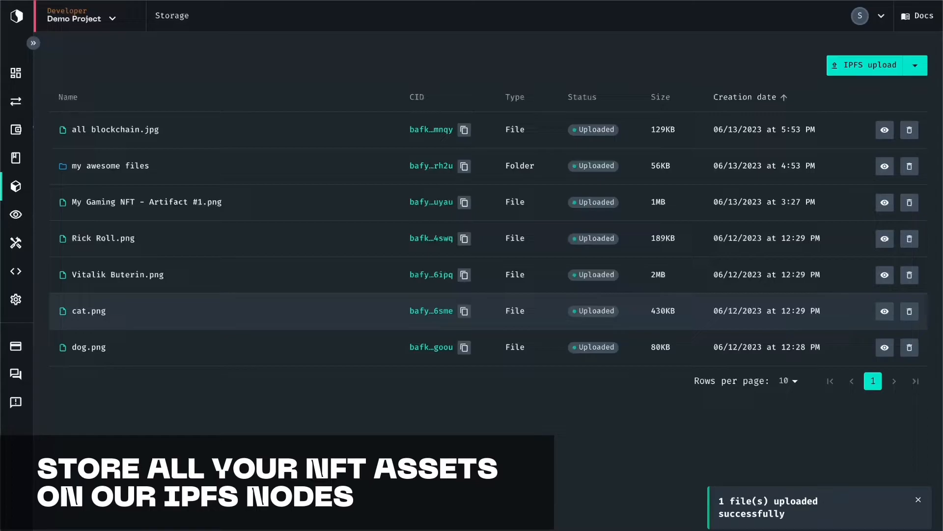
pyautogui.click(15, 215)
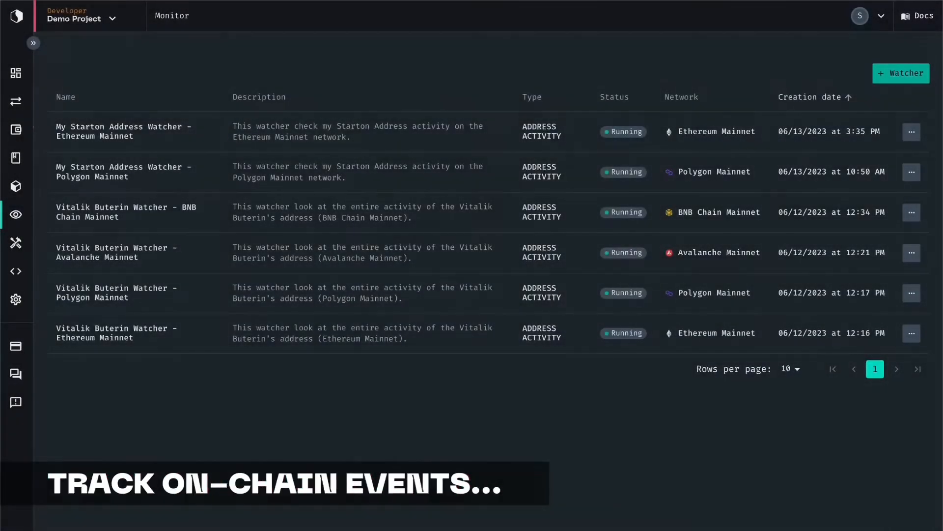
# - Create watcher 'test' for Paused and Transfer events, then inspect deliveries on Webhook.site
pyautogui.click(901, 72)
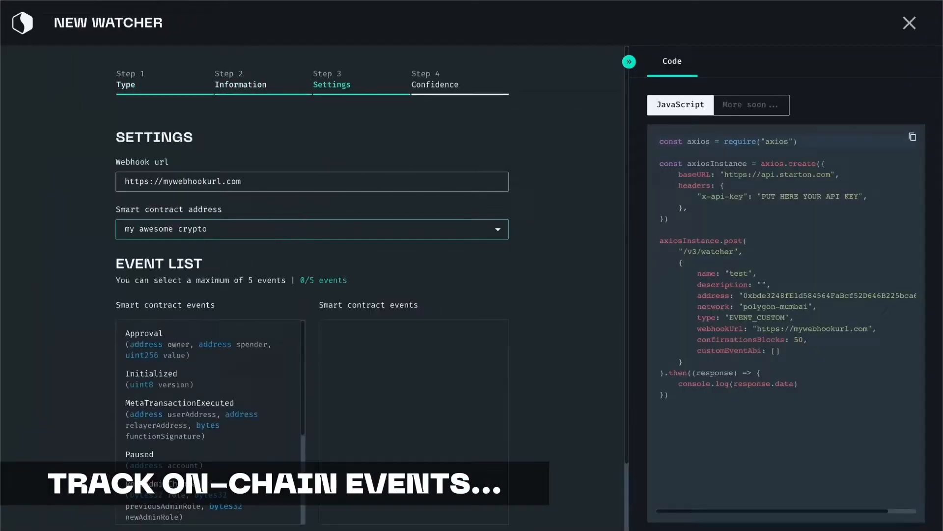
pyautogui.scroll(-3)
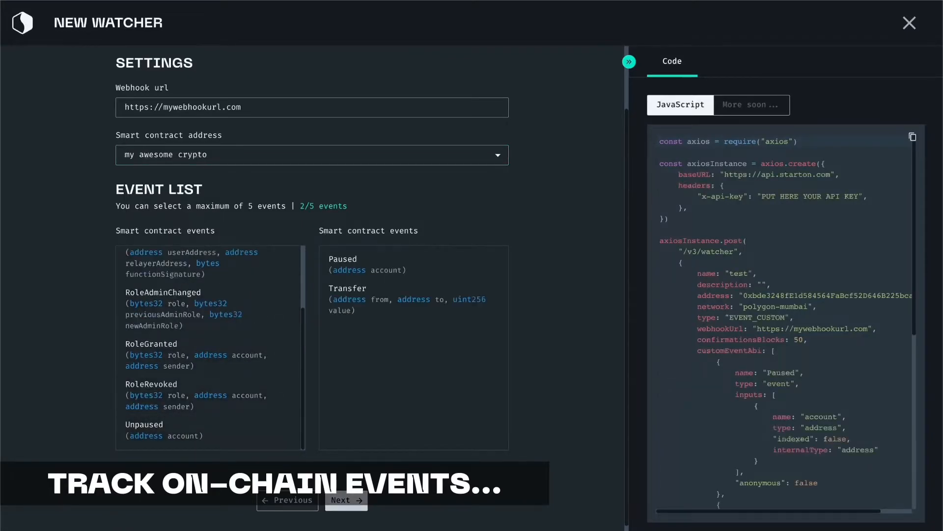
pyautogui.click(346, 499)
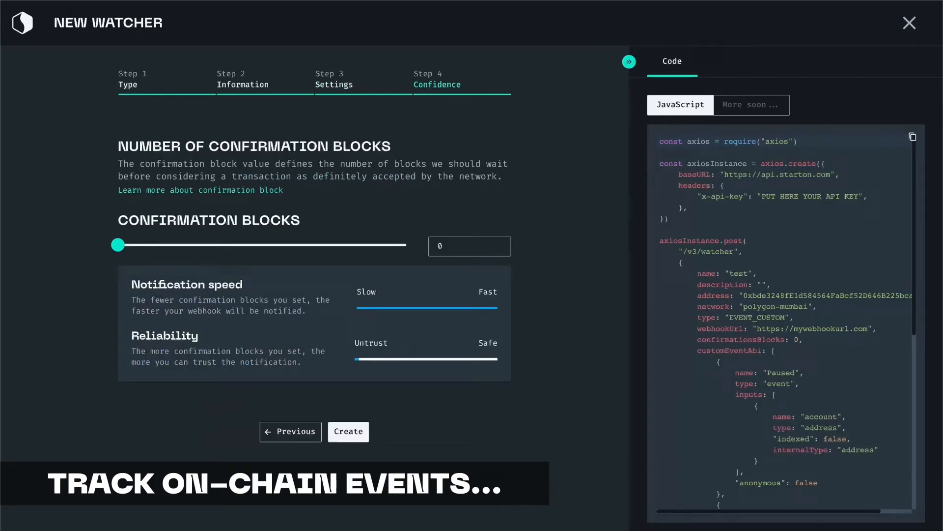
pyautogui.click(348, 432)
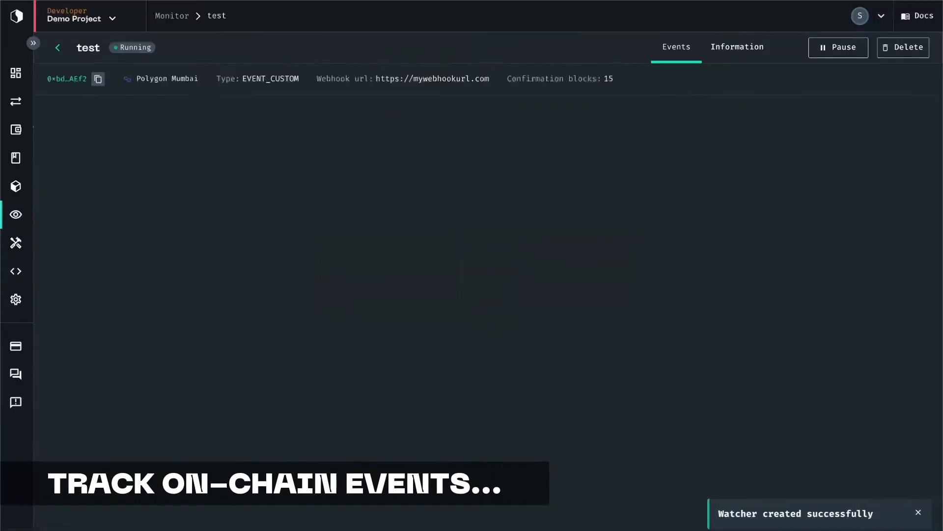
pyautogui.click(733, 47)
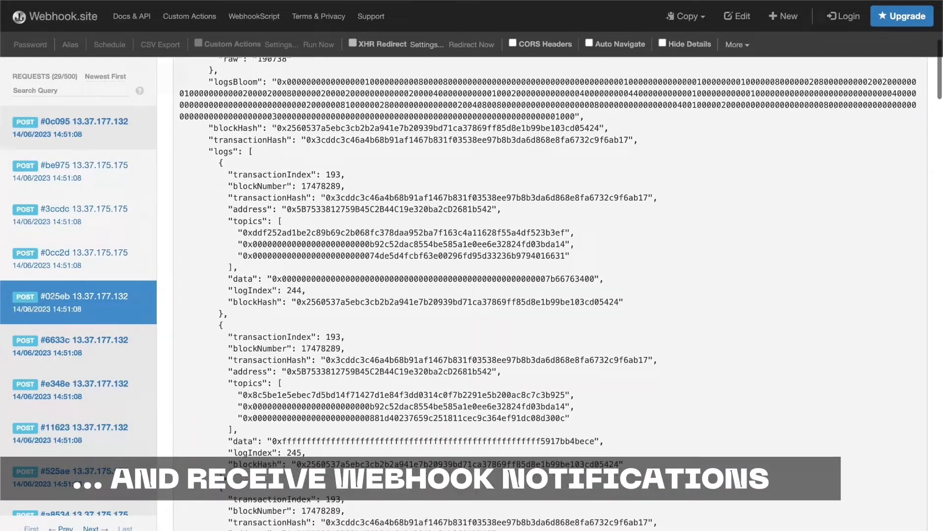
pyautogui.scroll(-3)
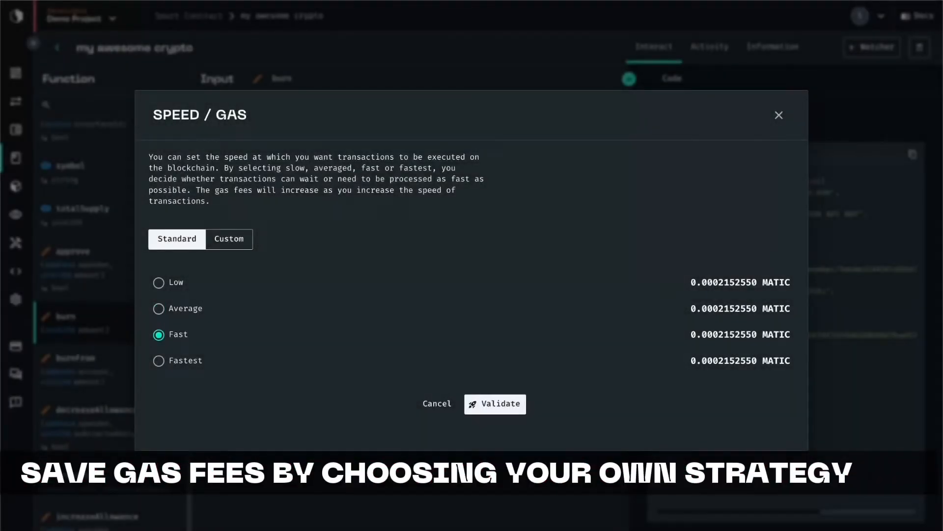
# - Switch the Speed / Gas dialog to Custom, review max fee, priority fee and gas limit, and validate
pyautogui.click(229, 239)
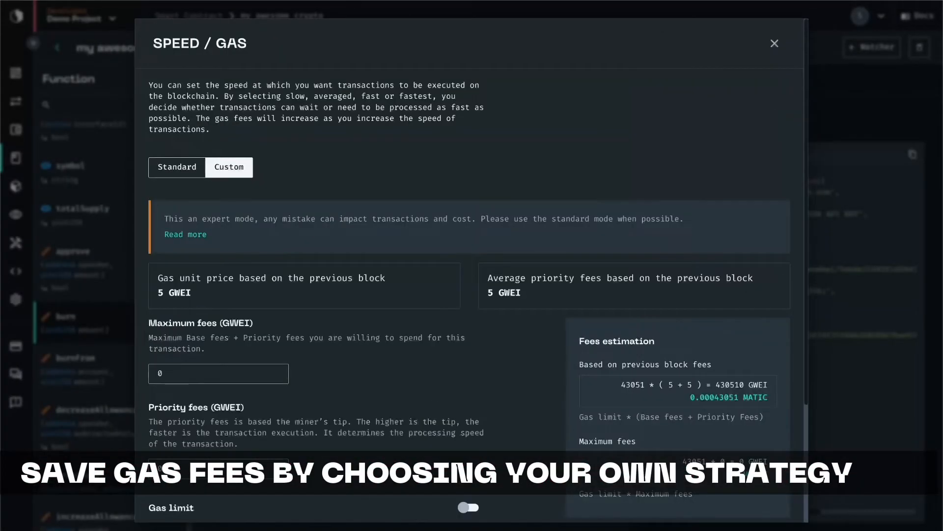
pyautogui.scroll(-3)
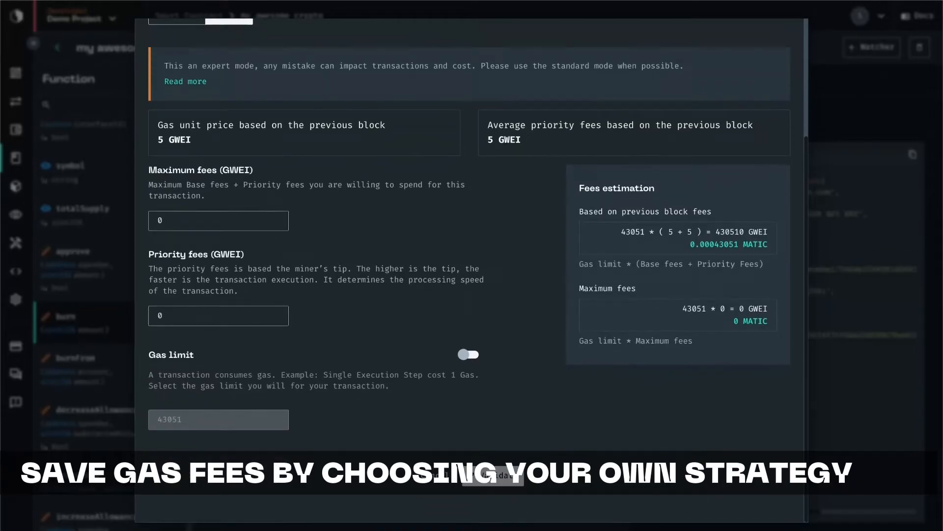
pyautogui.click(469, 354)
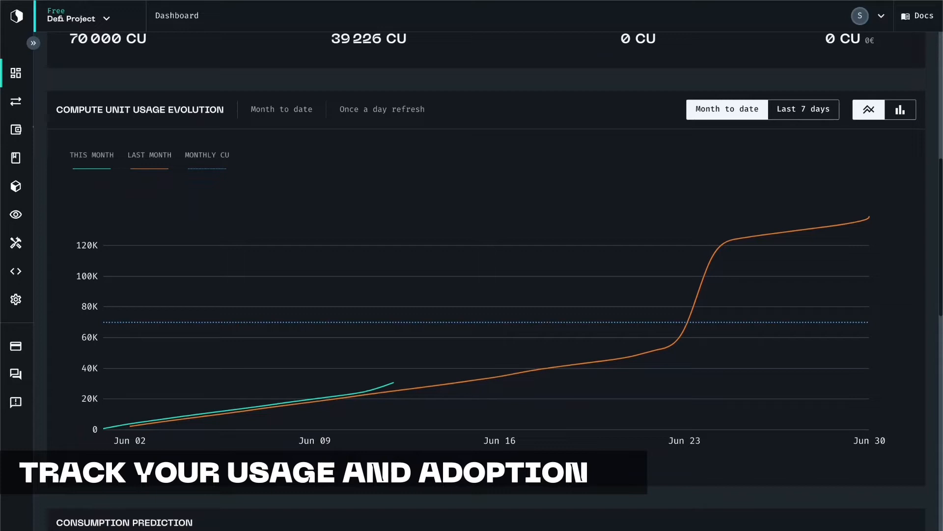
# - Review usage charts, invite a teammate from Settings > Users, then open the wallets page
pyautogui.scroll(-3)
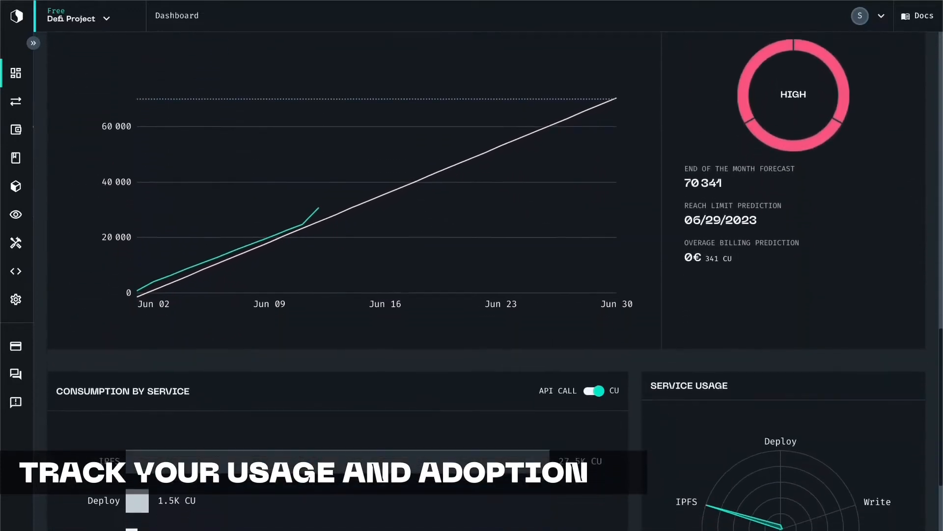
pyautogui.scroll(-3)
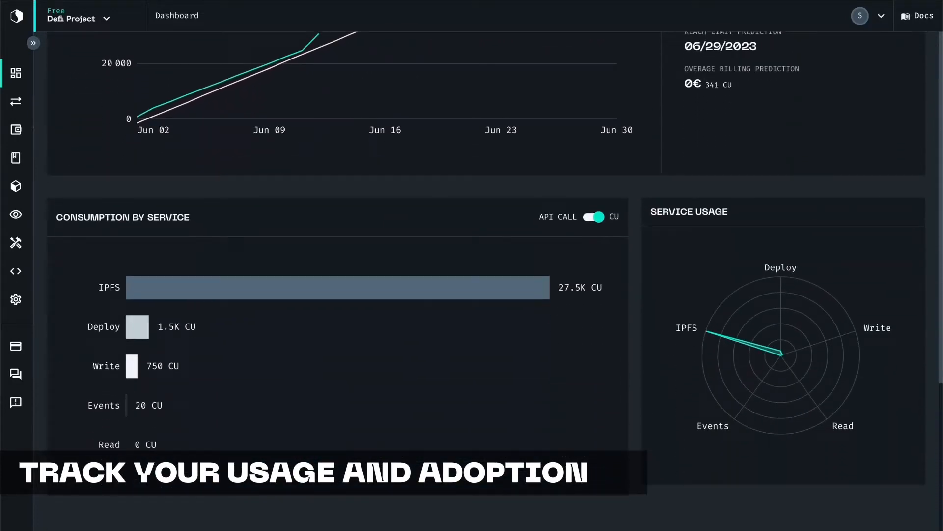
pyautogui.click(16, 299)
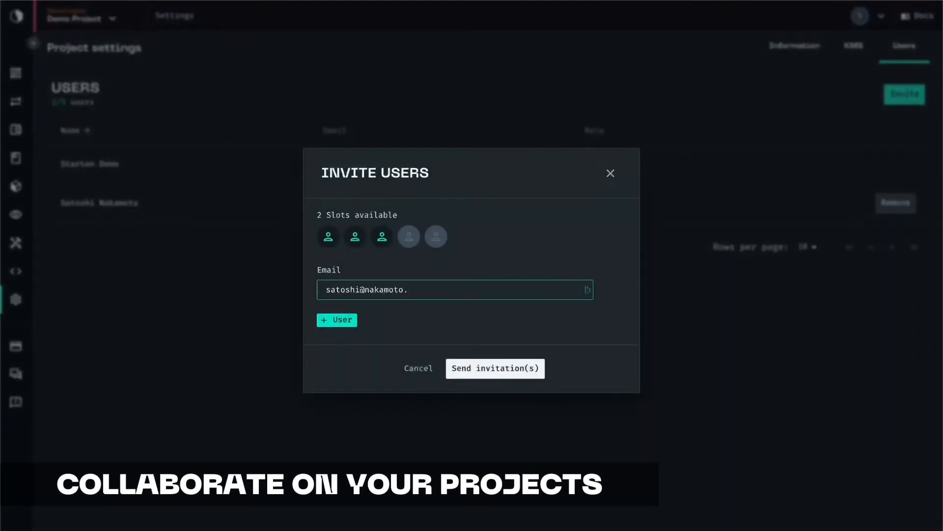
pyautogui.click(495, 368)
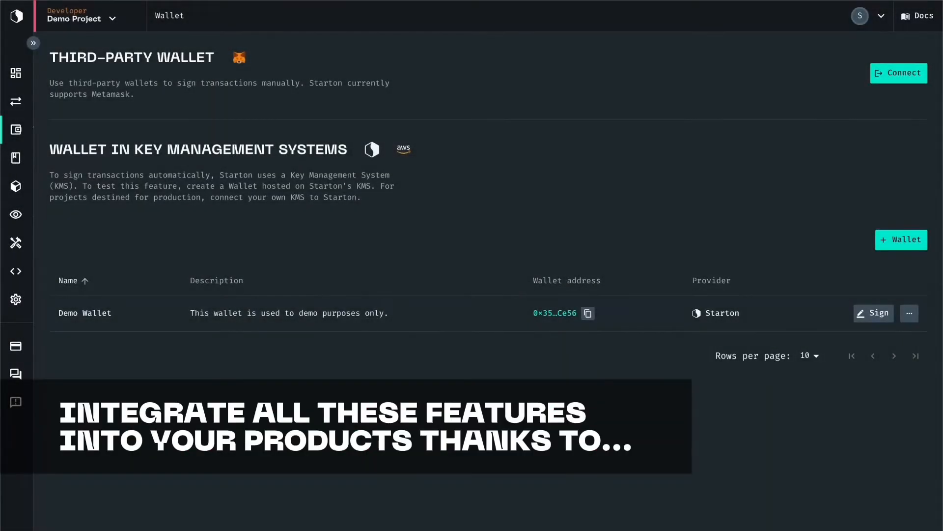
pyautogui.click(902, 239)
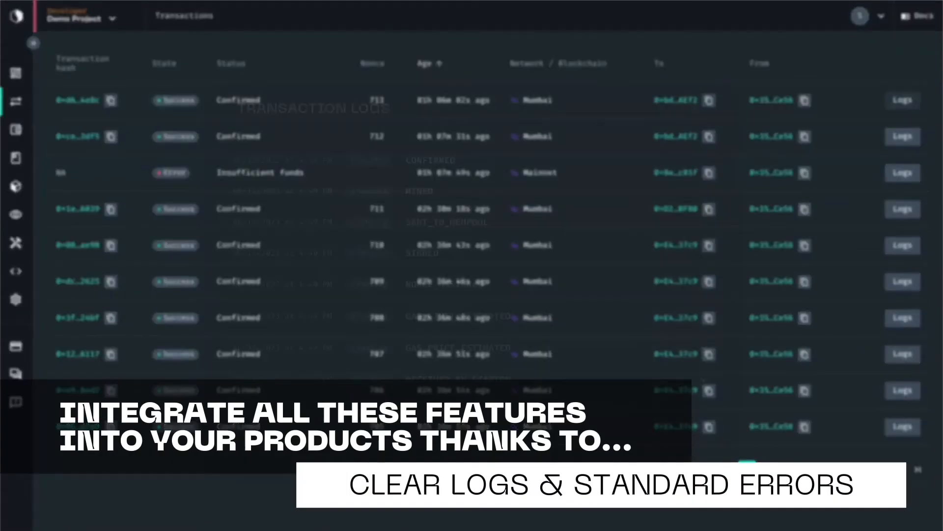
# - View a transaction's logs, expanding NONCE_ASSIGNED to show nonce 713
pyautogui.click(902, 99)
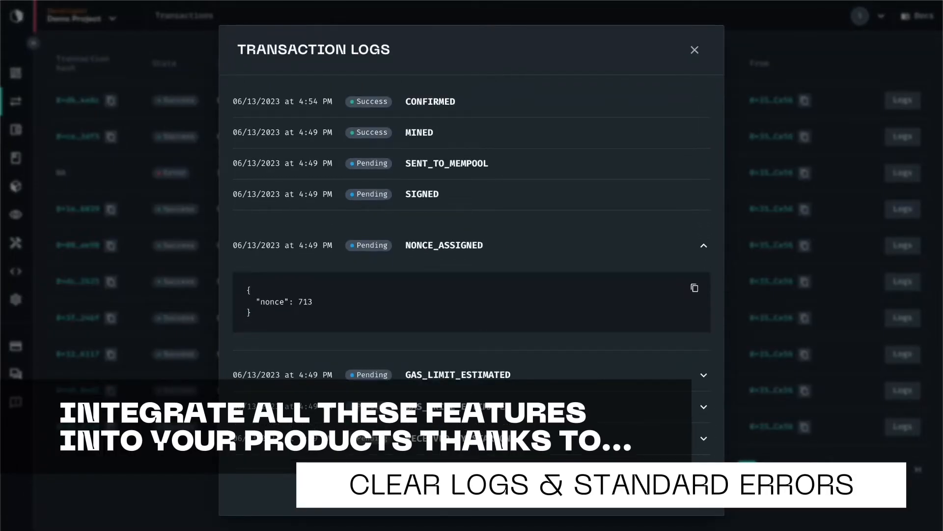
pyautogui.click(695, 49)
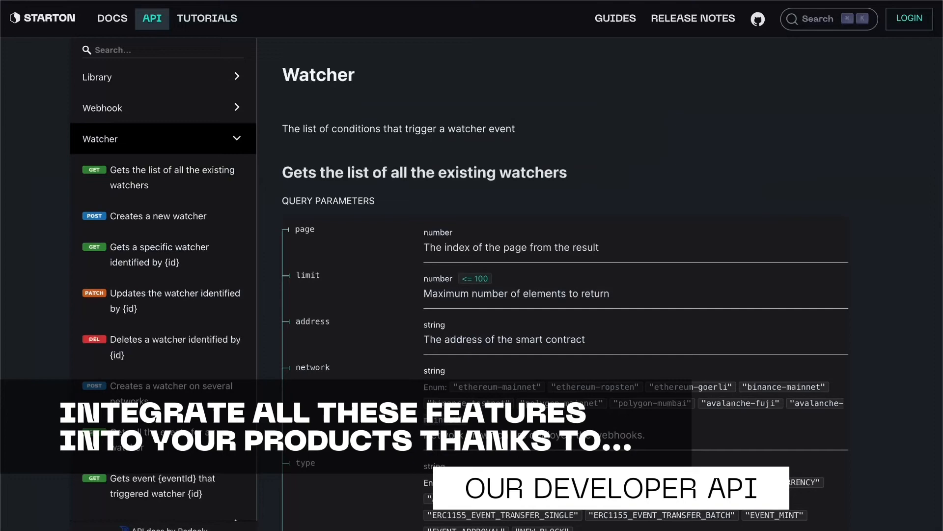
# - Scroll the watcher-list endpoint reference down to its Responses and response samples
pyautogui.scroll(-3)
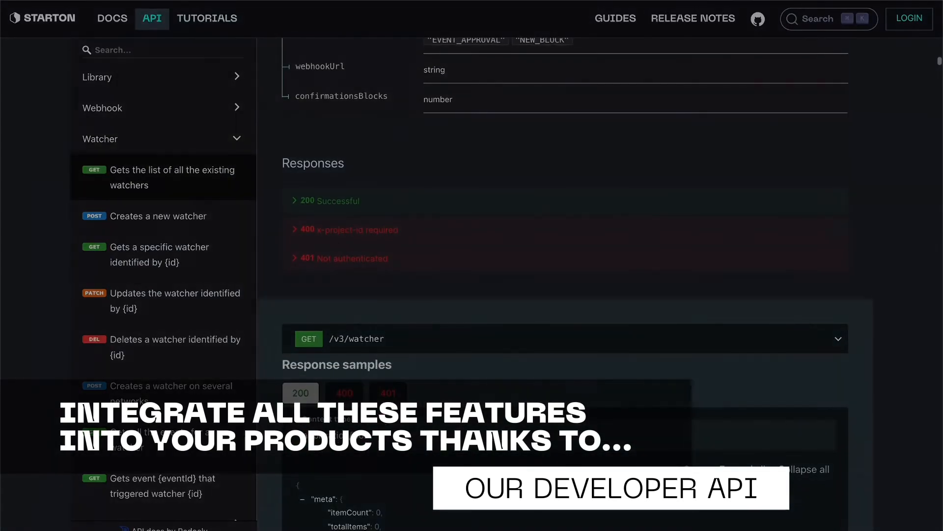